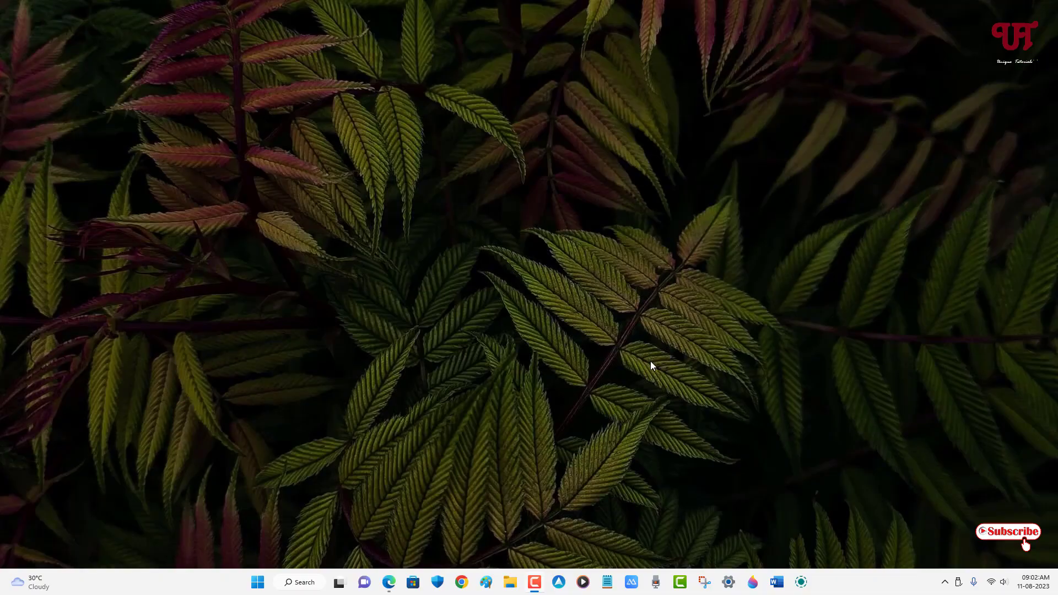
pyautogui.moveTo(627, 318)
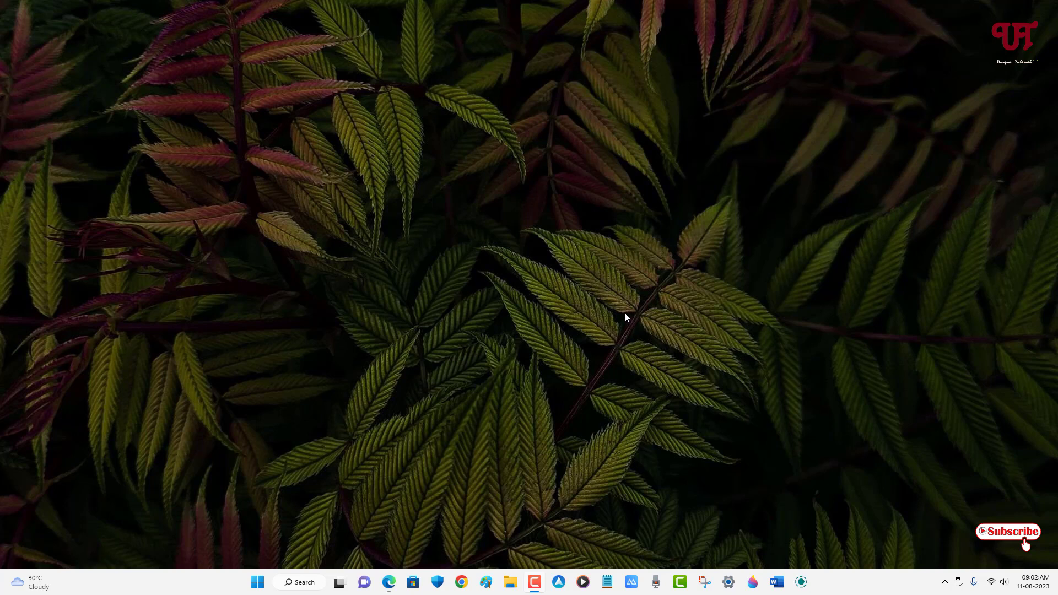
pyautogui.moveTo(497, 335)
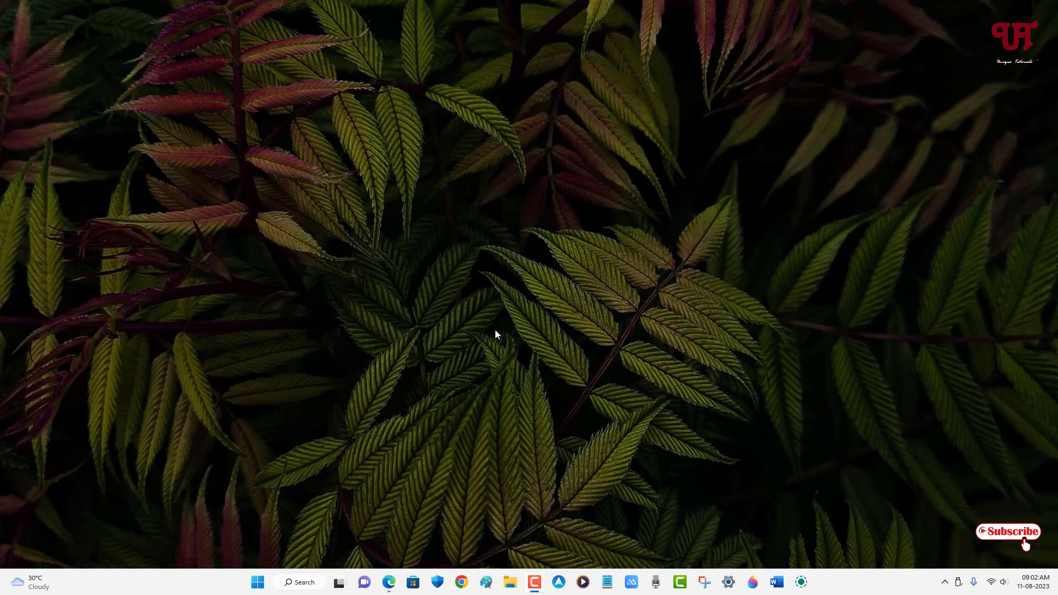
pyautogui.moveTo(490, 400)
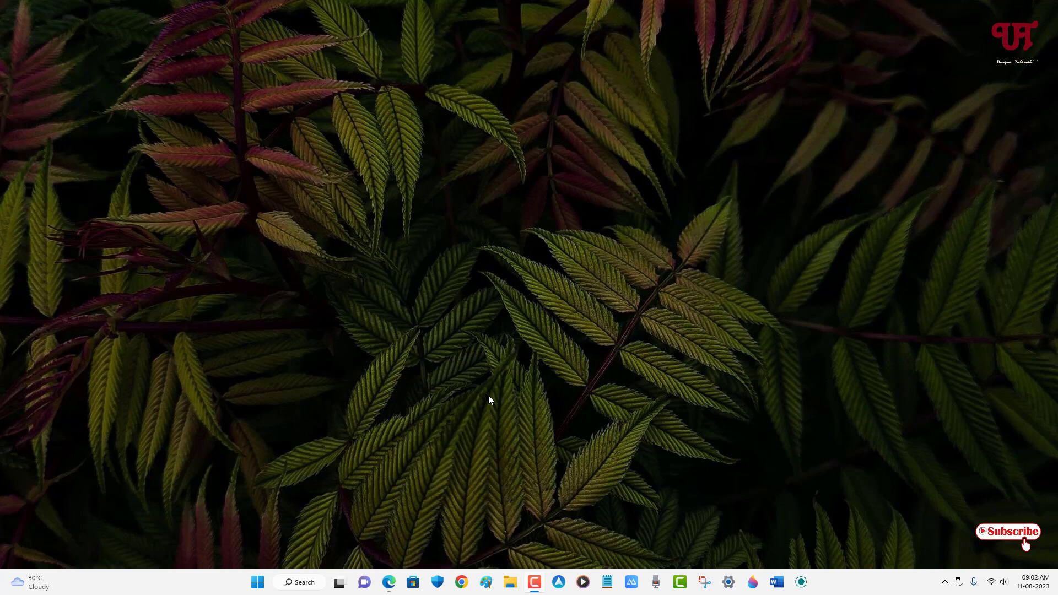
pyautogui.moveTo(566, 392)
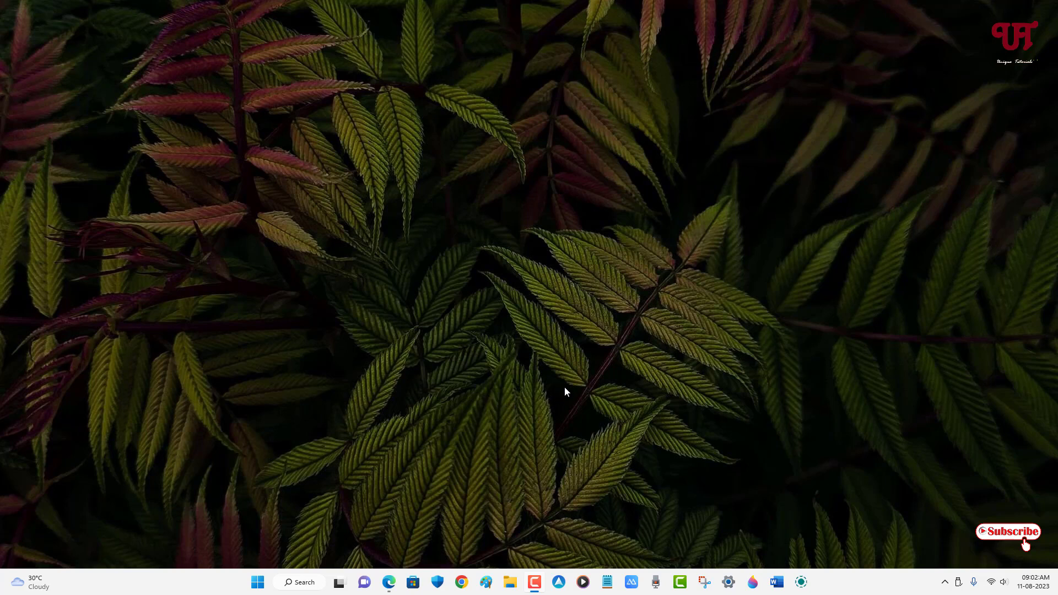
pyautogui.moveTo(526, 565)
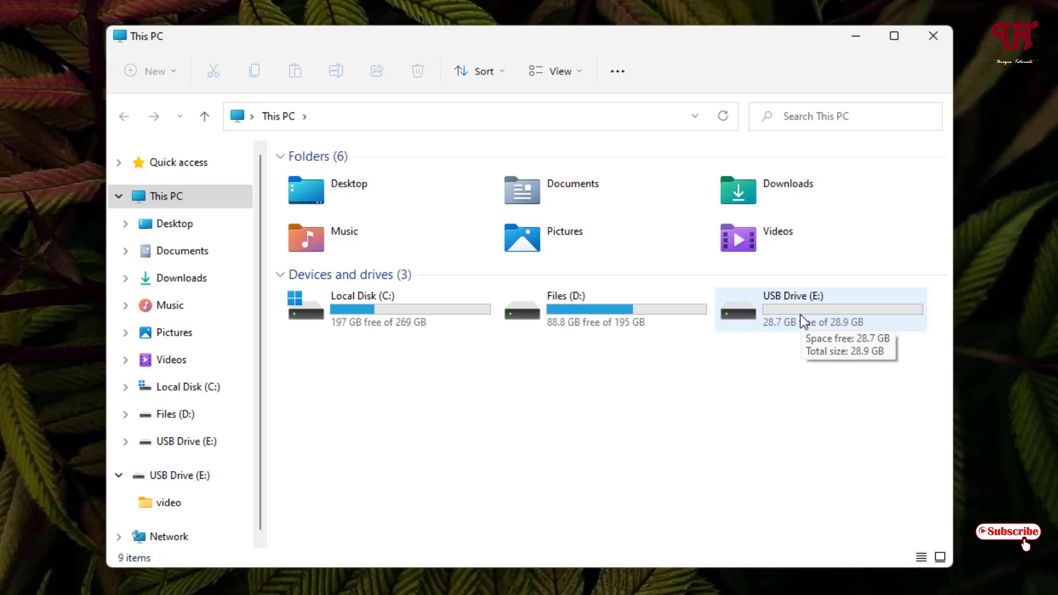
# Confirm USB Drive (E:) holds three MP4 videos in its video folder, then return to This PC.
pyautogui.rightClick(797, 316)
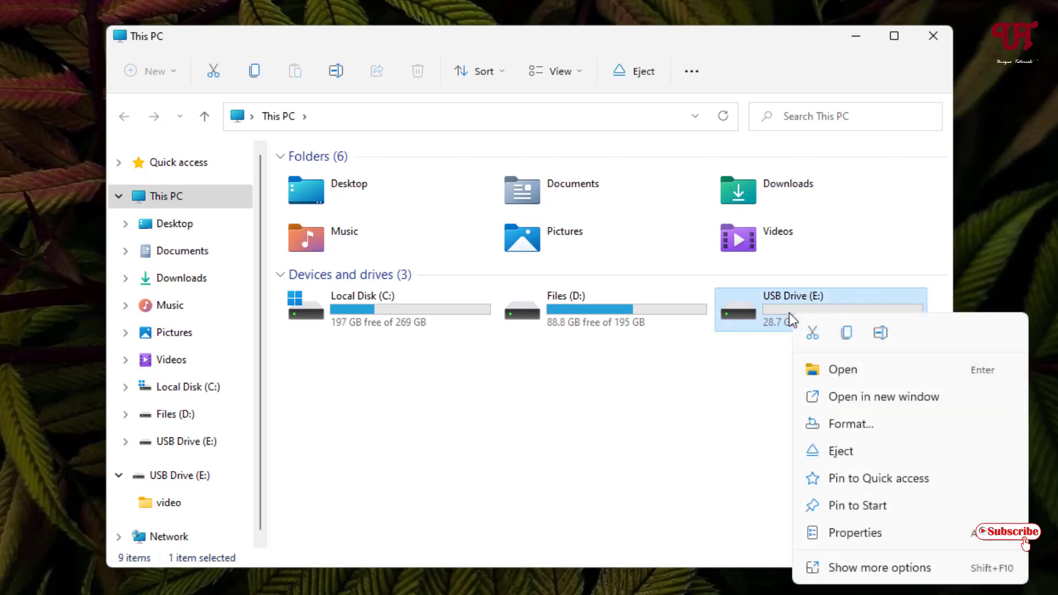
pyautogui.click(854, 533)
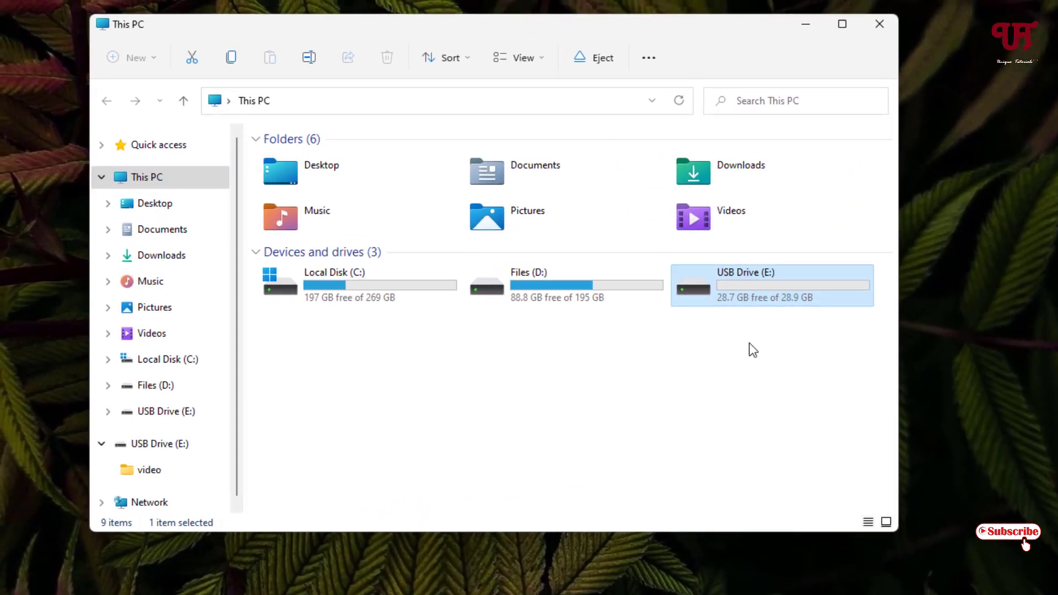
pyautogui.doubleClick(743, 285)
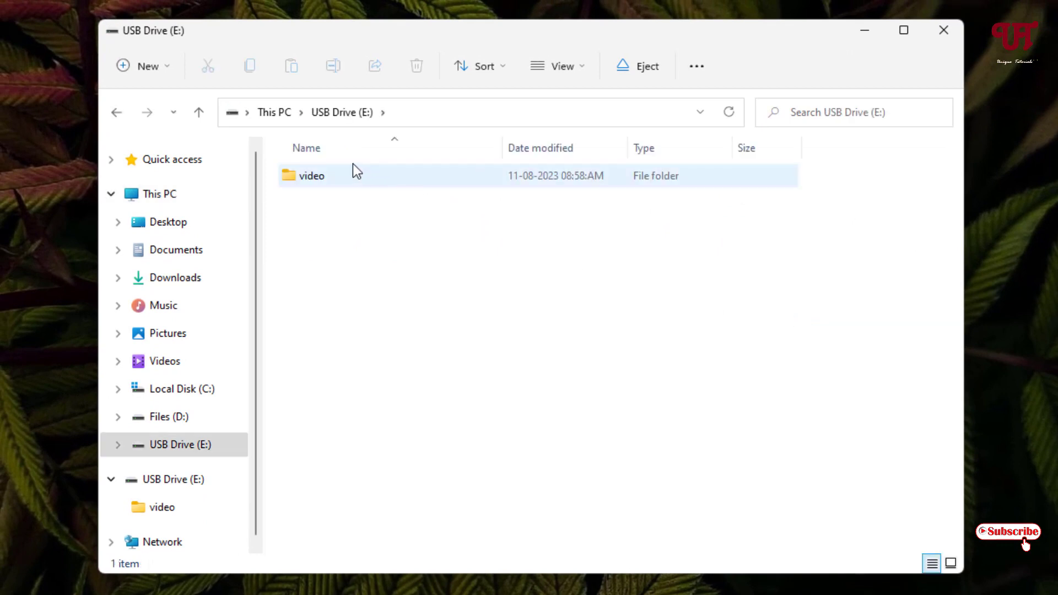
pyautogui.doubleClick(311, 175)
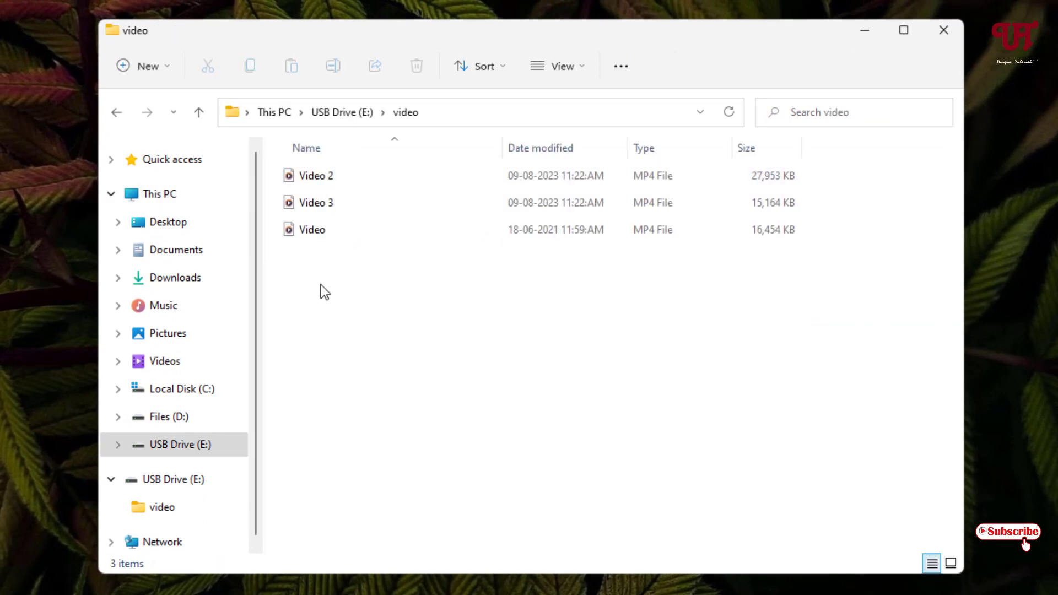
pyautogui.click(157, 194)
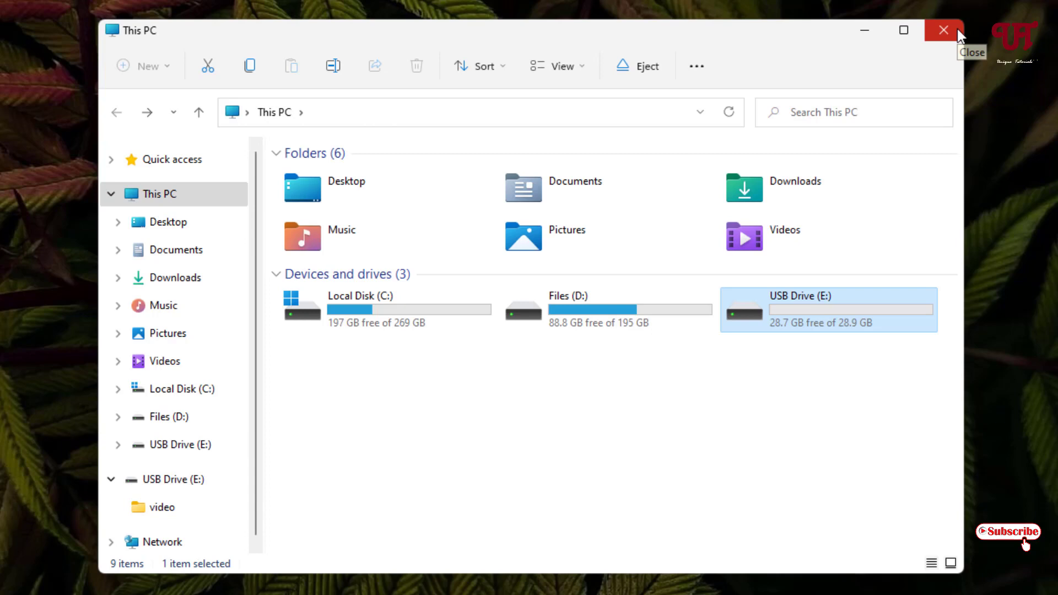
pyautogui.moveTo(850, 342)
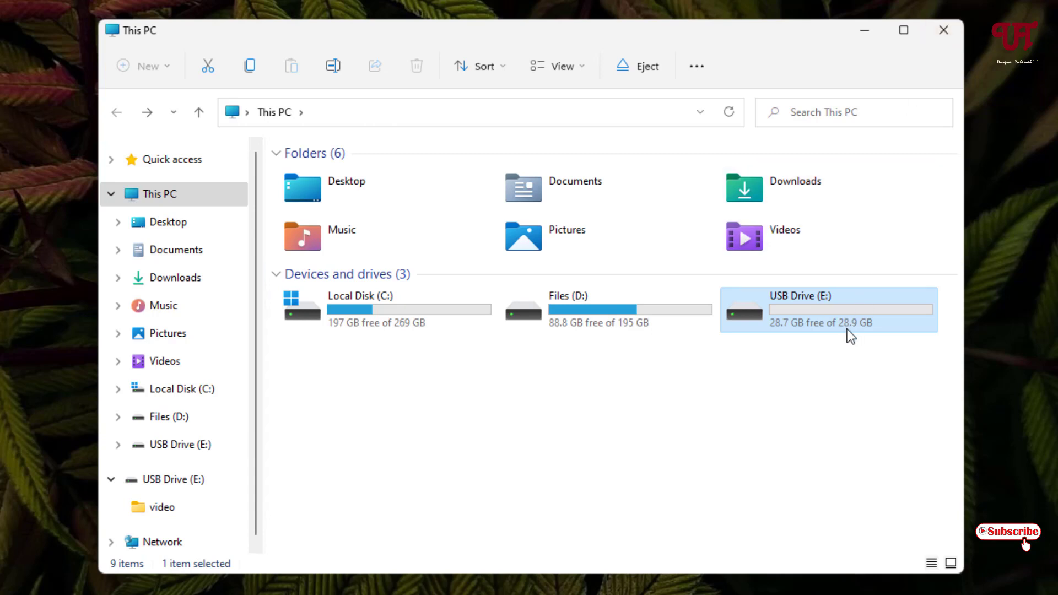
pyautogui.moveTo(849, 337)
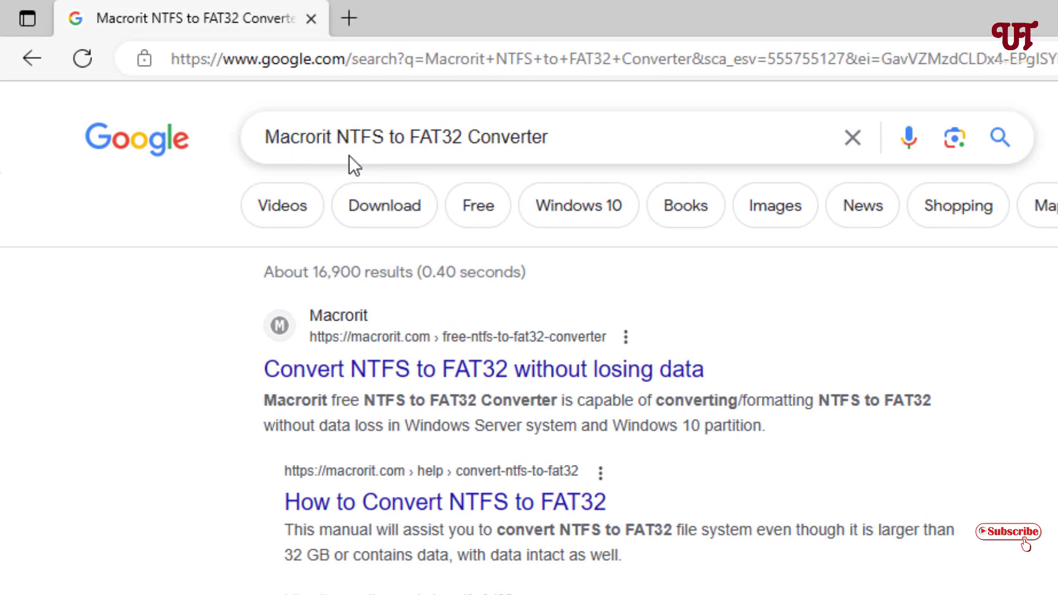
pyautogui.moveTo(526, 168)
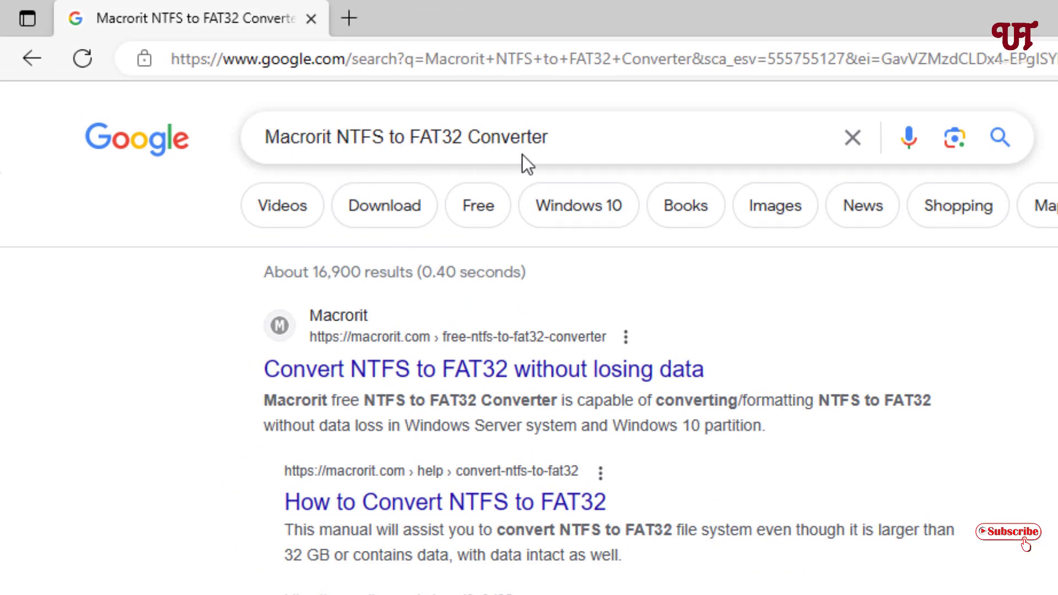
pyautogui.moveTo(489, 377)
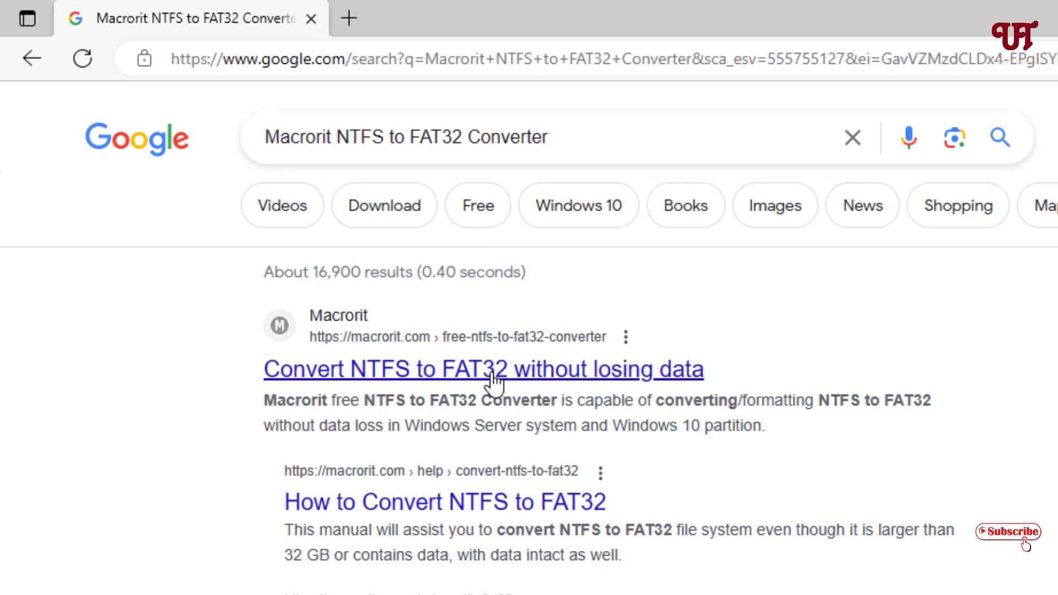
# Open the 'Convert NTFS to FAT32 without losing data' result on Macrorit's site.
pyautogui.click(493, 369)
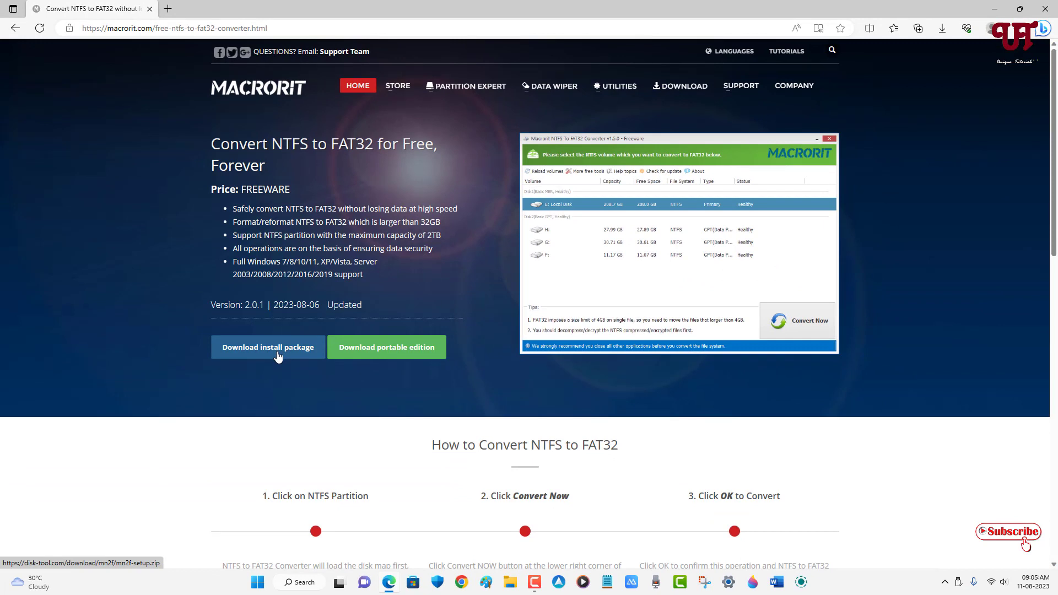
pyautogui.moveTo(369, 358)
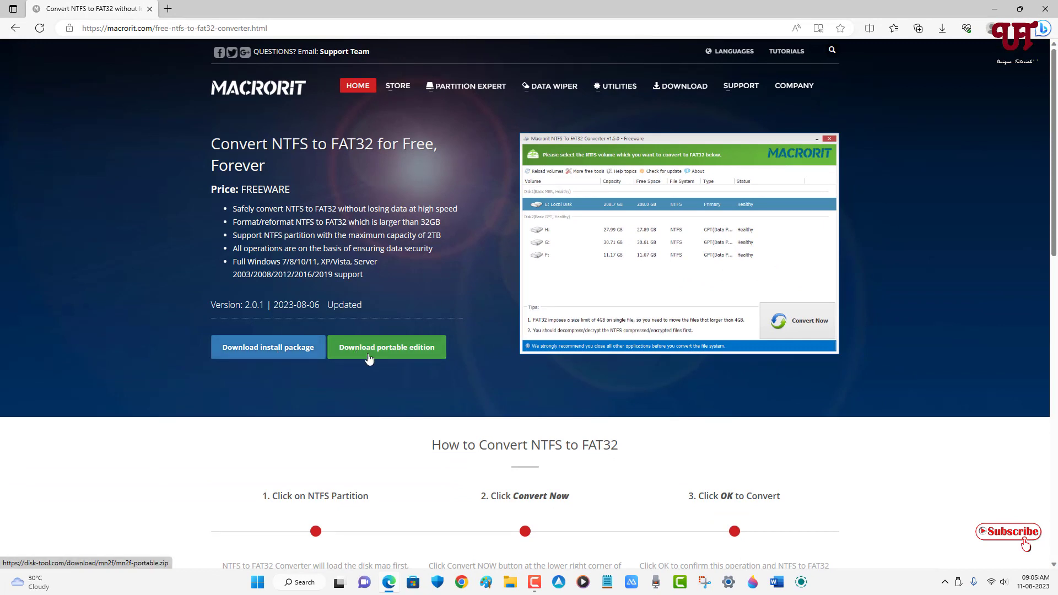
pyautogui.moveTo(390, 359)
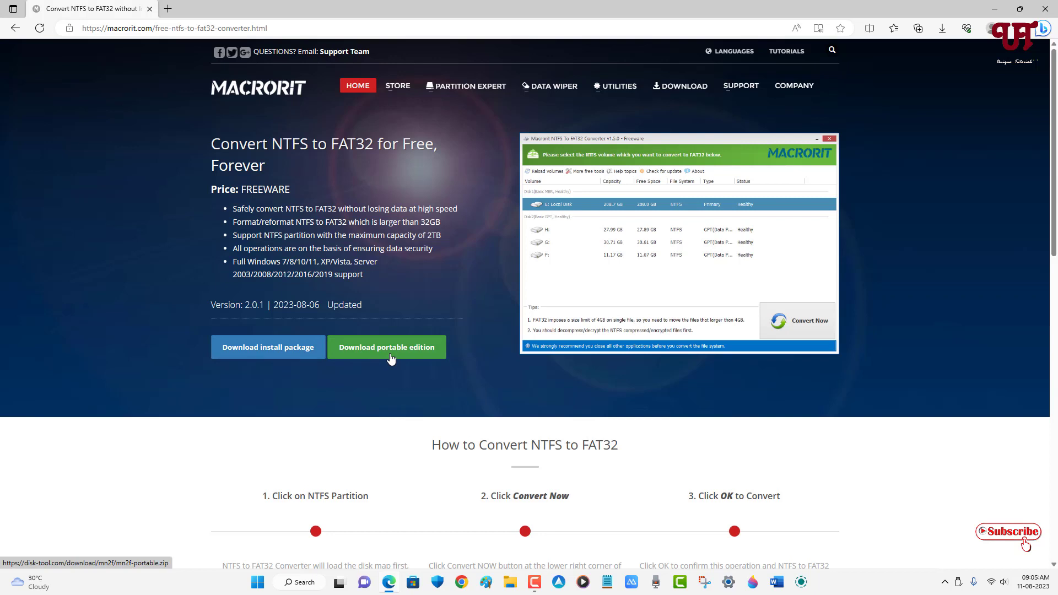
pyautogui.moveTo(322, 317)
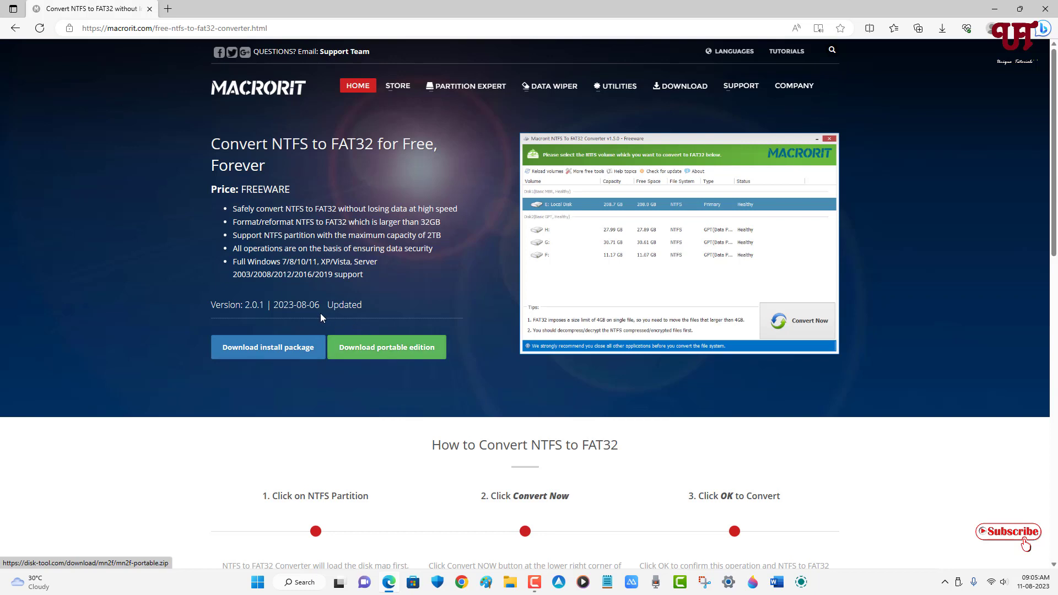
pyautogui.moveTo(272, 357)
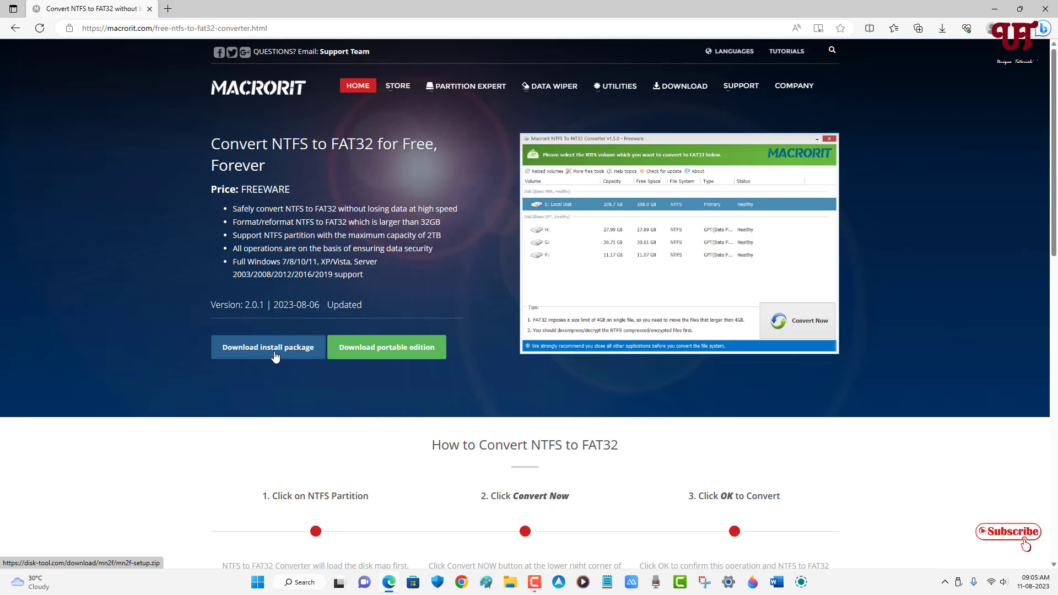
pyautogui.moveTo(404, 377)
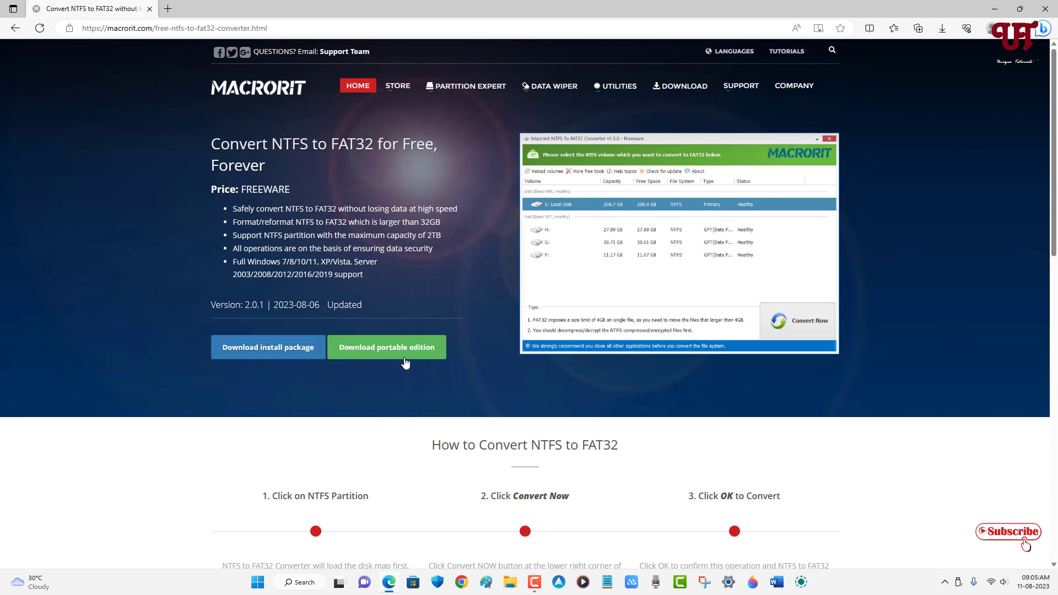
# Download mn2f-portable.zip and show it in the Downloads folder.
pyautogui.click(387, 347)
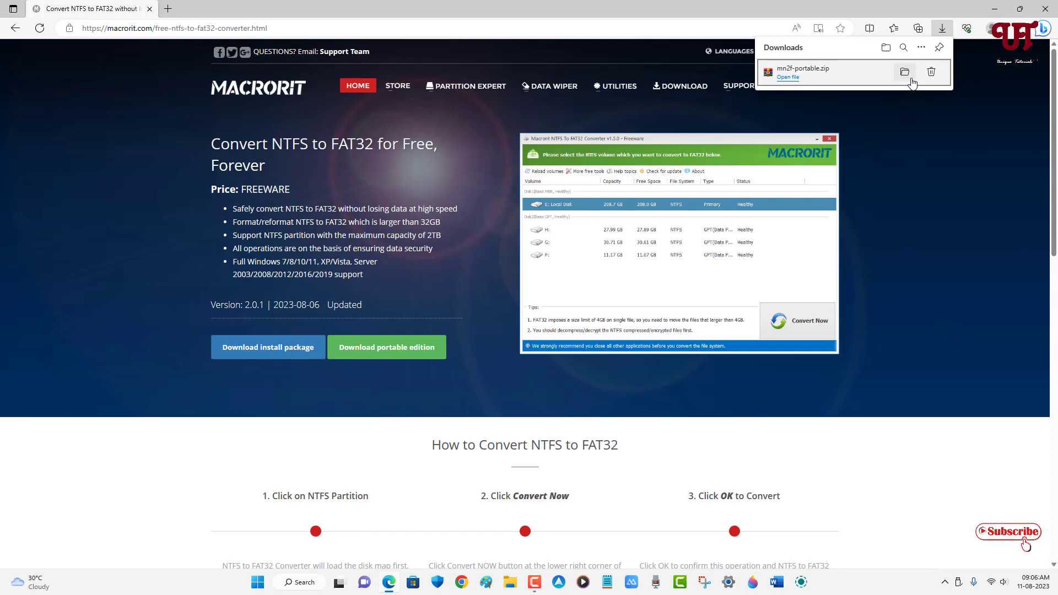
pyautogui.click(903, 71)
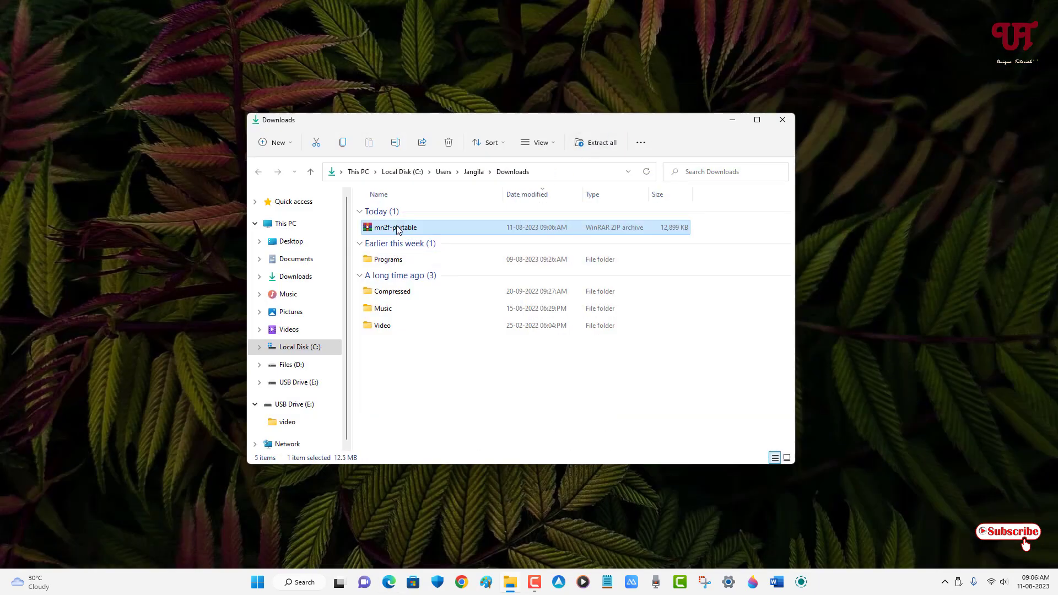
# Extract mn2f-portable.zip with WinRAR into a new mn2f-portable folder in Downloads.
pyautogui.doubleClick(394, 227)
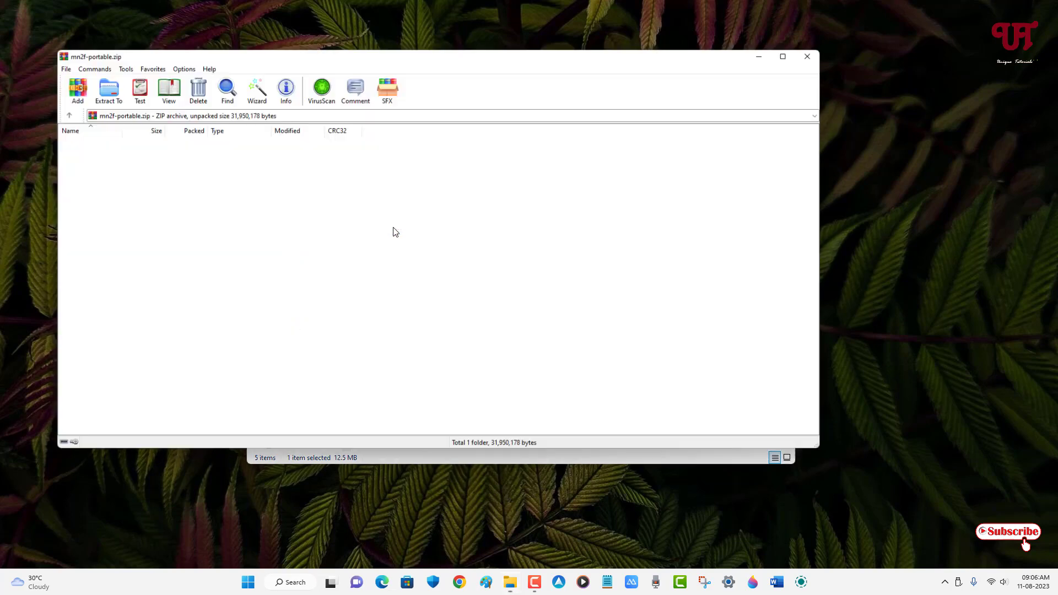
pyautogui.click(108, 90)
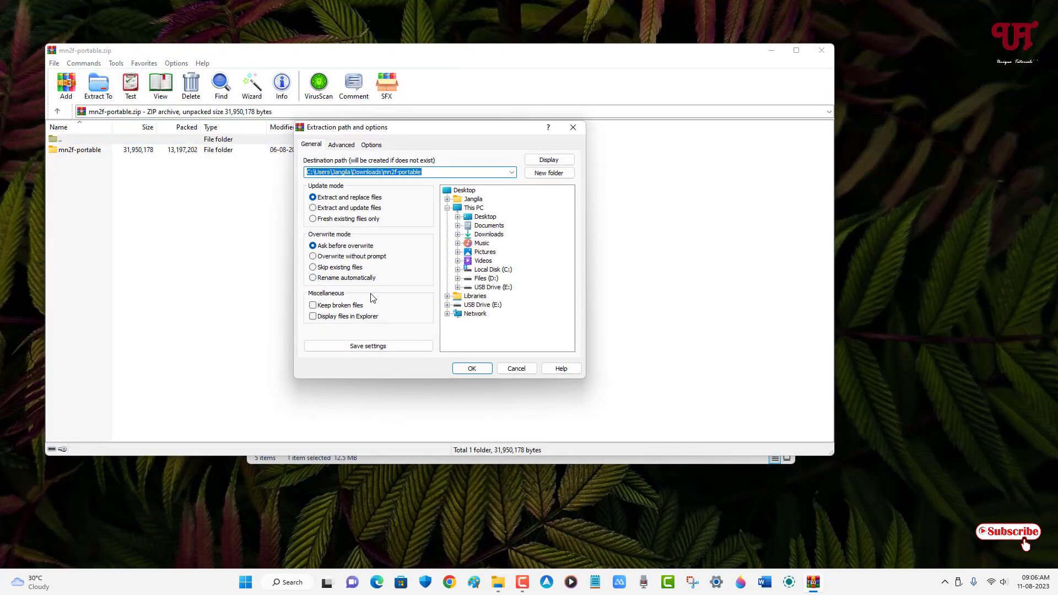
pyautogui.click(471, 368)
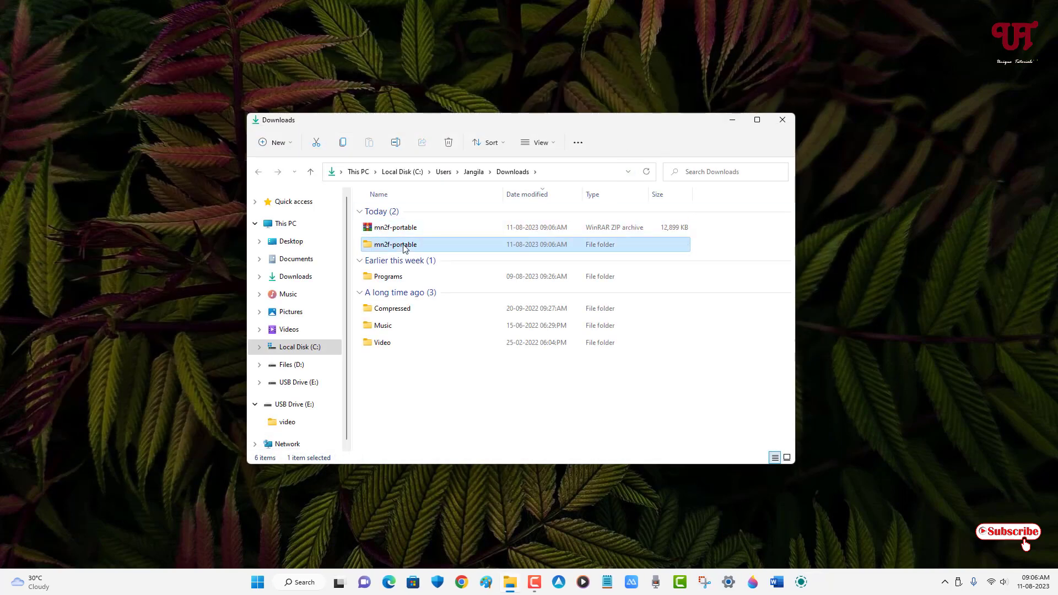
# Launch dm.n2f from the mn2f-portable x64 folder to start the converter.
pyautogui.doubleClick(395, 244)
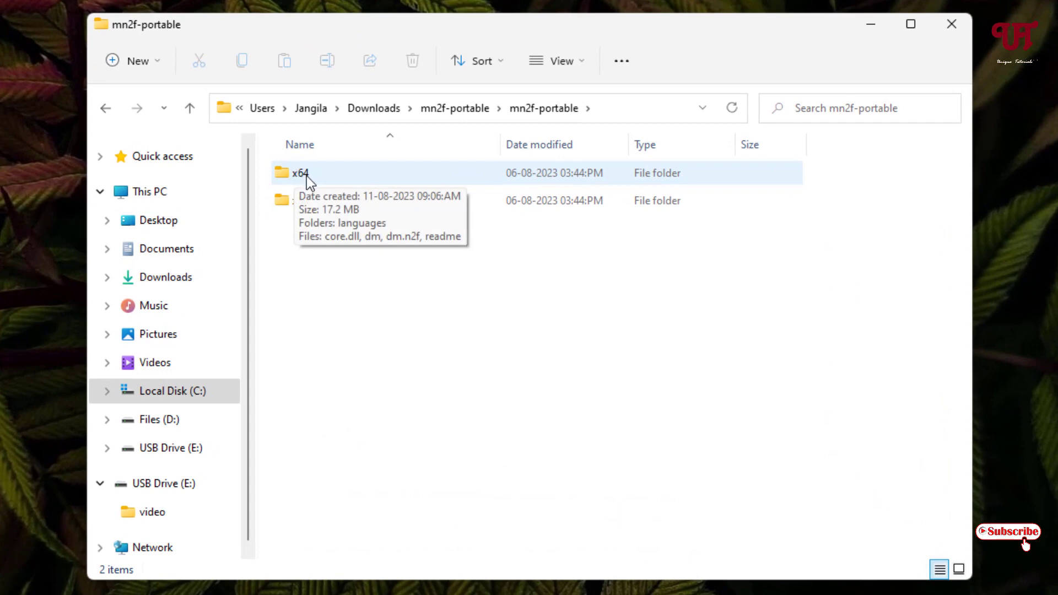
pyautogui.click(300, 200)
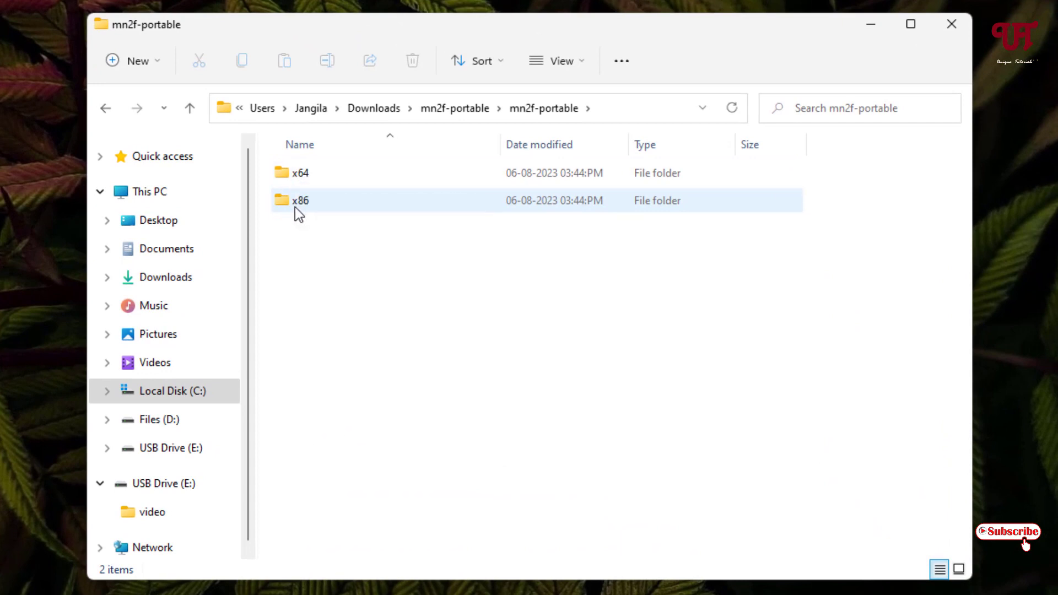
pyautogui.click(300, 173)
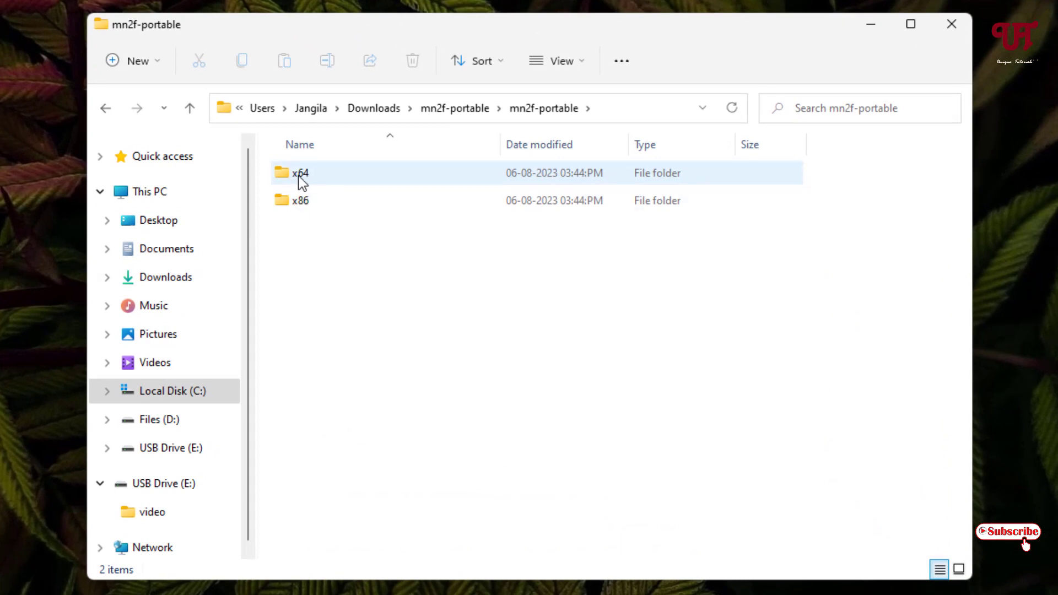
pyautogui.click(301, 200)
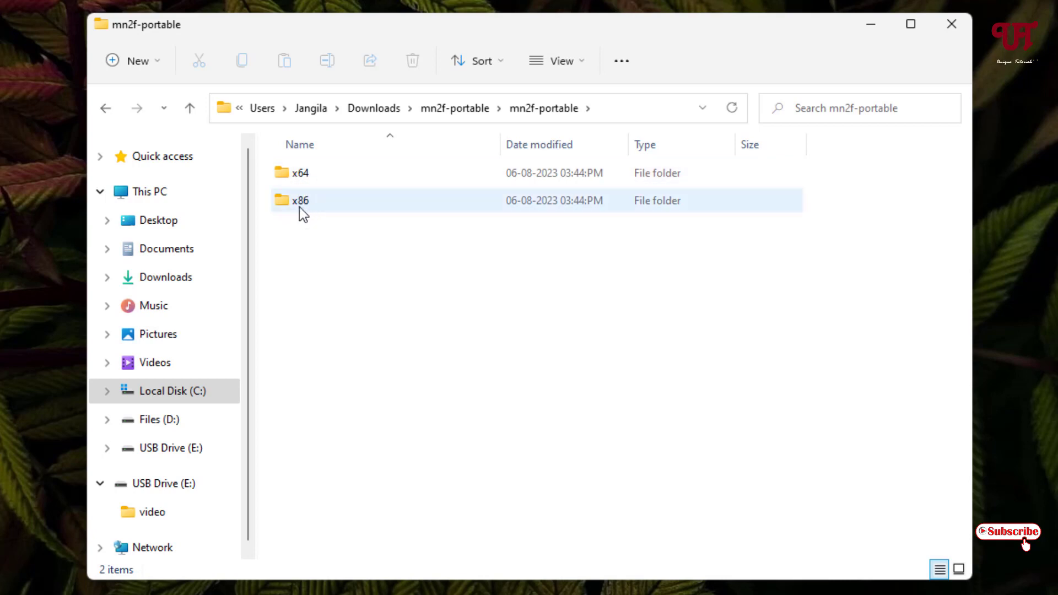
pyautogui.moveTo(312, 200)
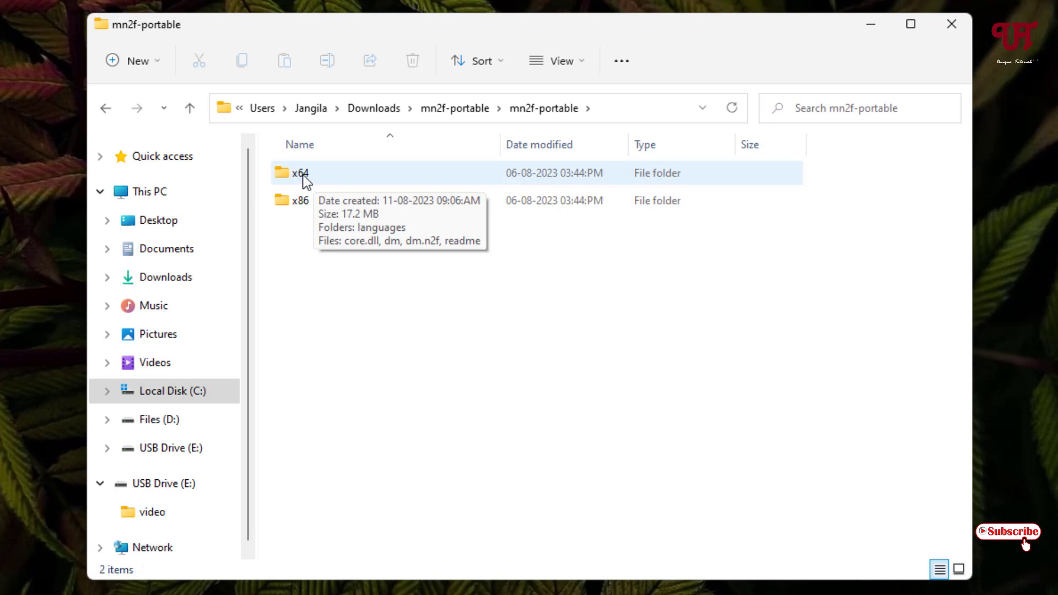
pyautogui.doubleClick(296, 174)
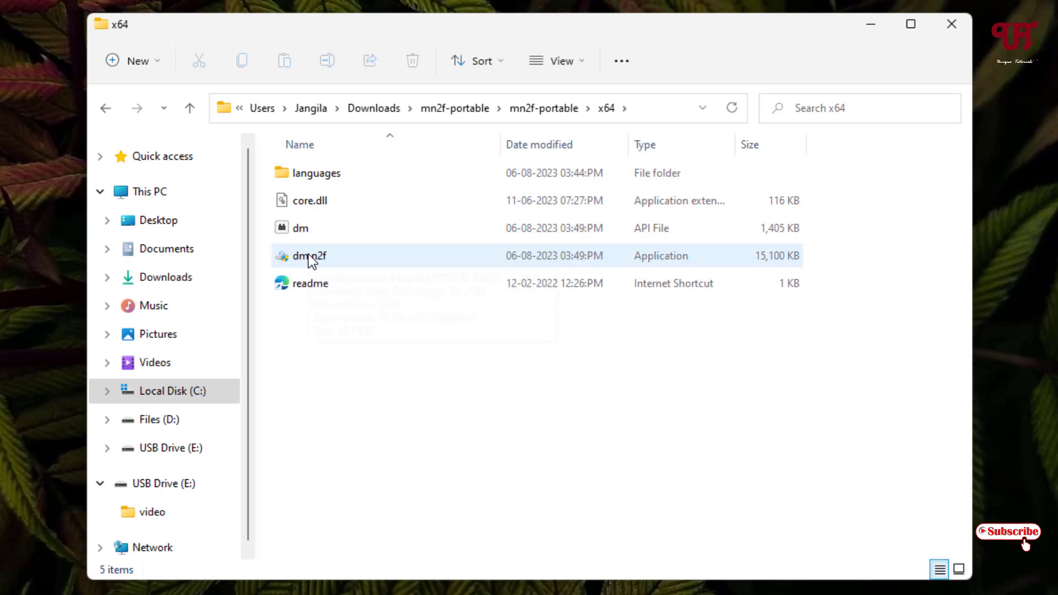
pyautogui.doubleClick(308, 256)
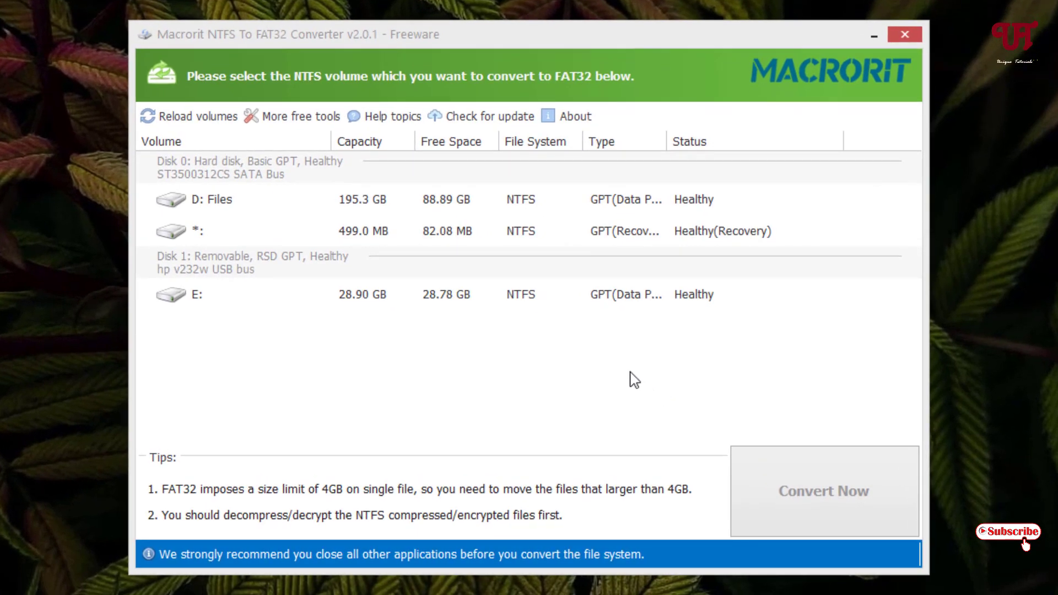
pyautogui.moveTo(598, 356)
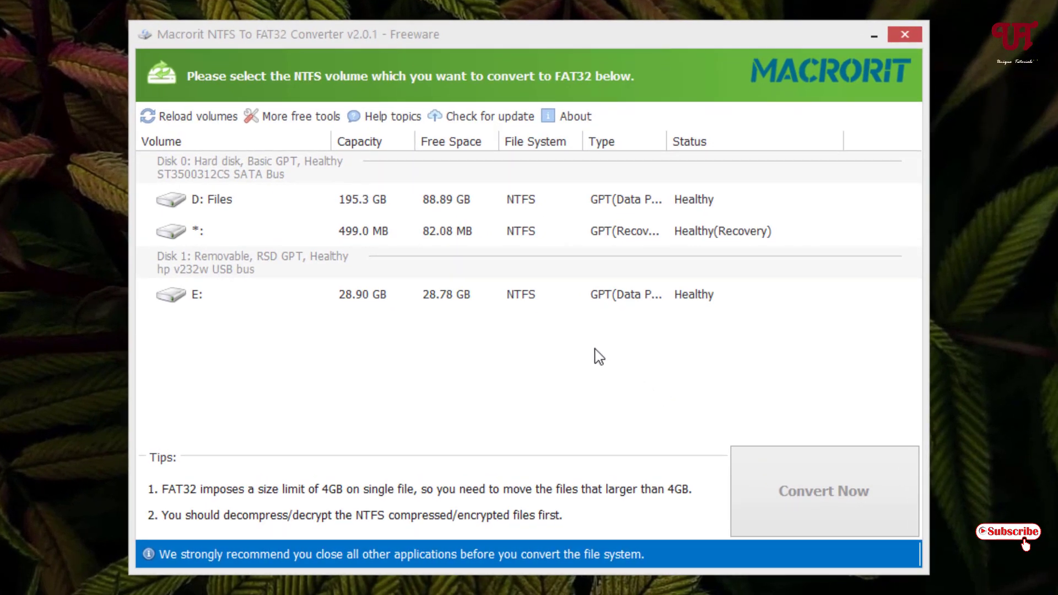
pyautogui.moveTo(185, 305)
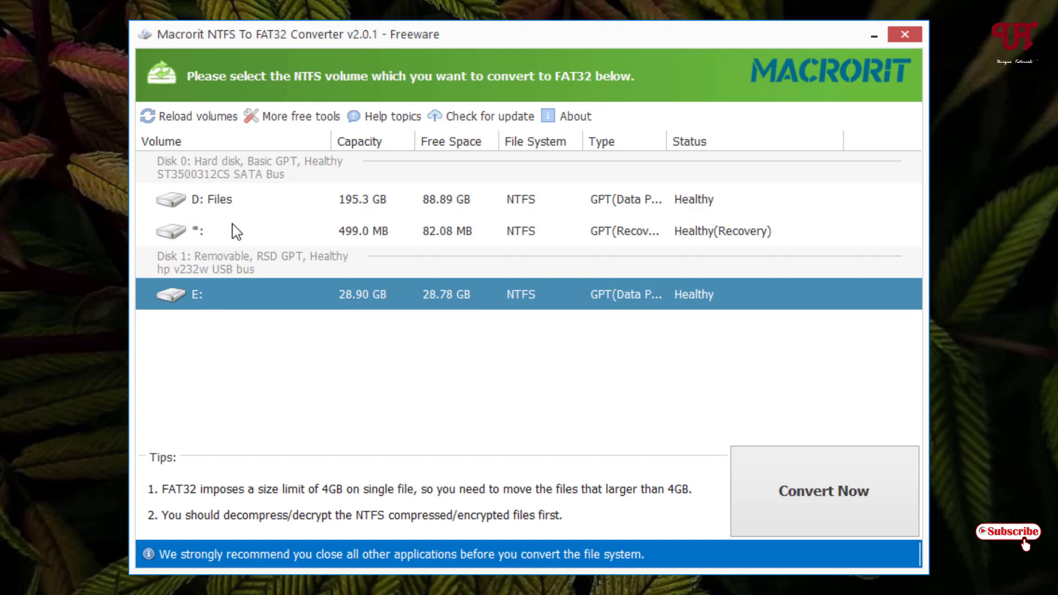
pyautogui.moveTo(289, 338)
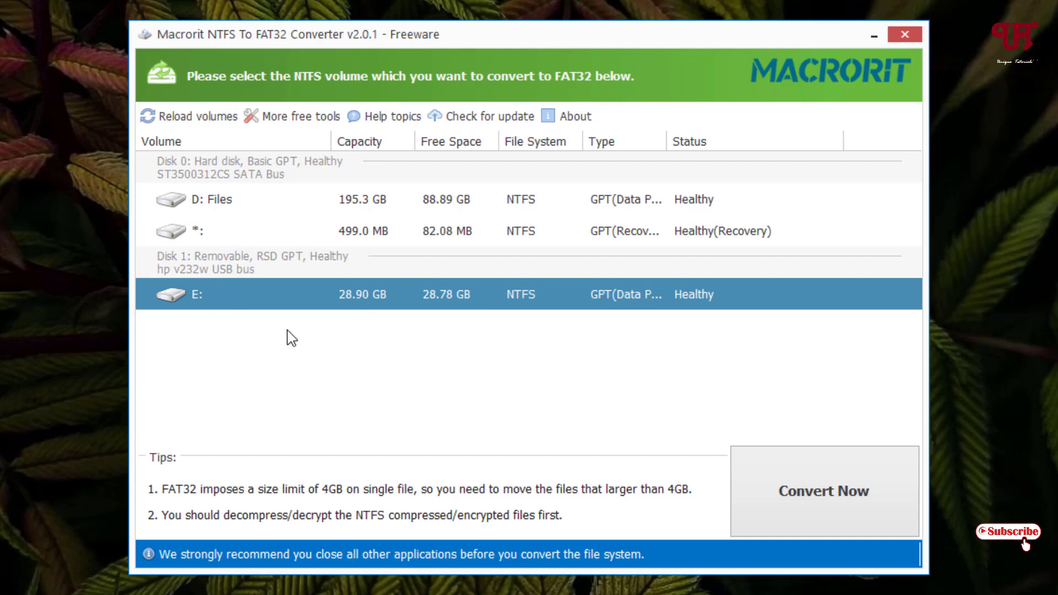
pyautogui.moveTo(196, 307)
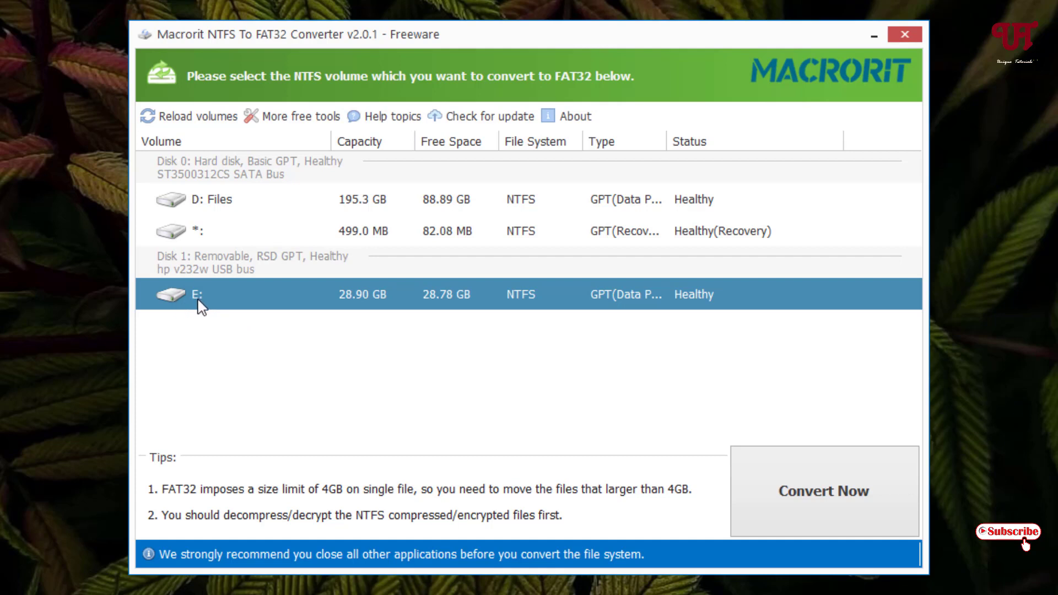
pyautogui.moveTo(436, 377)
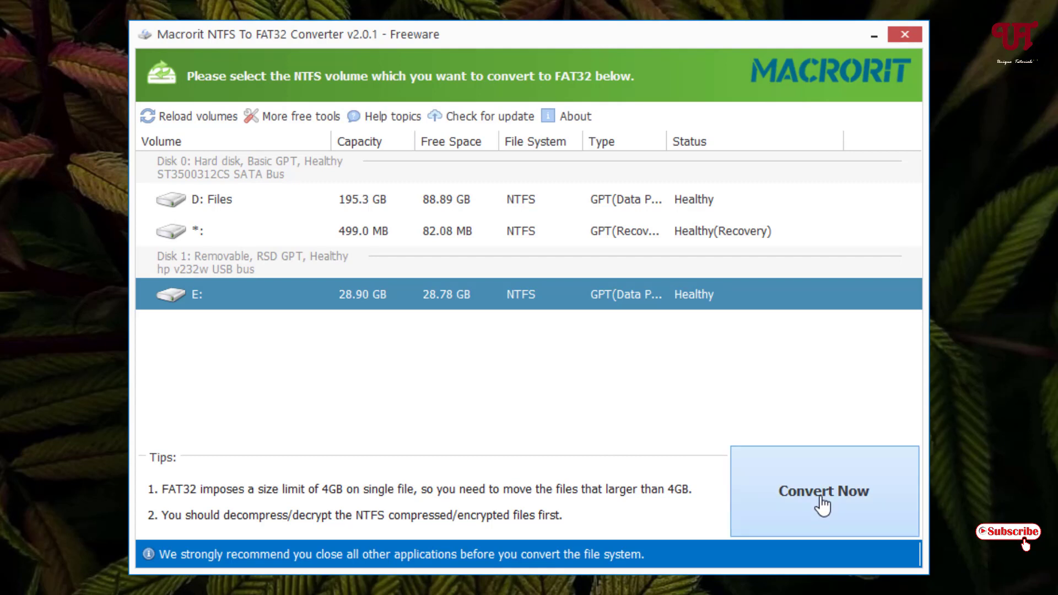
# Convert drive E: to FAT32, confirm the volume lock, and acknowledge the success message.
pyautogui.click(823, 490)
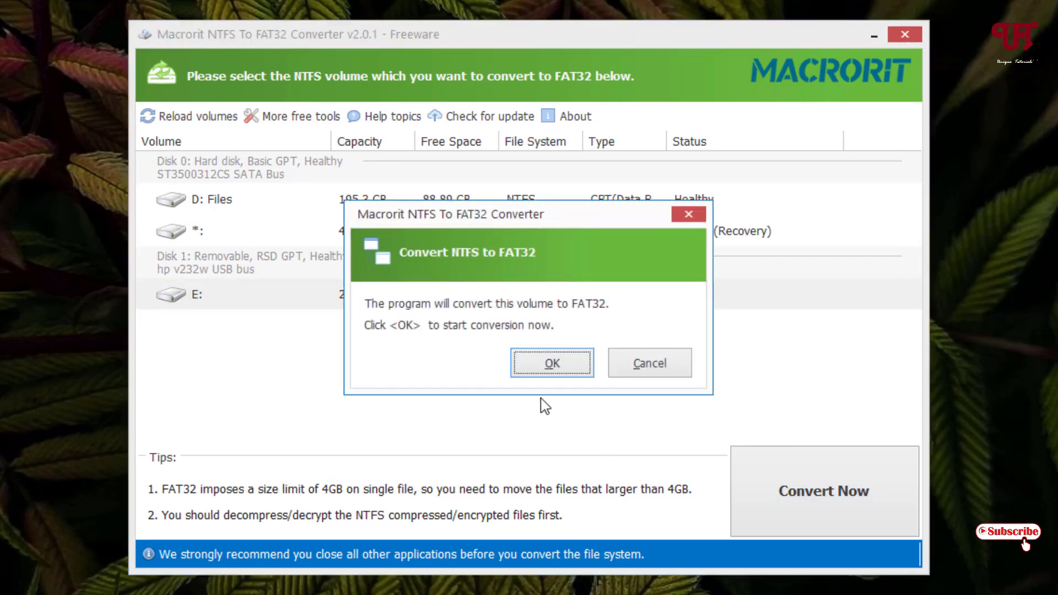
pyautogui.click(552, 363)
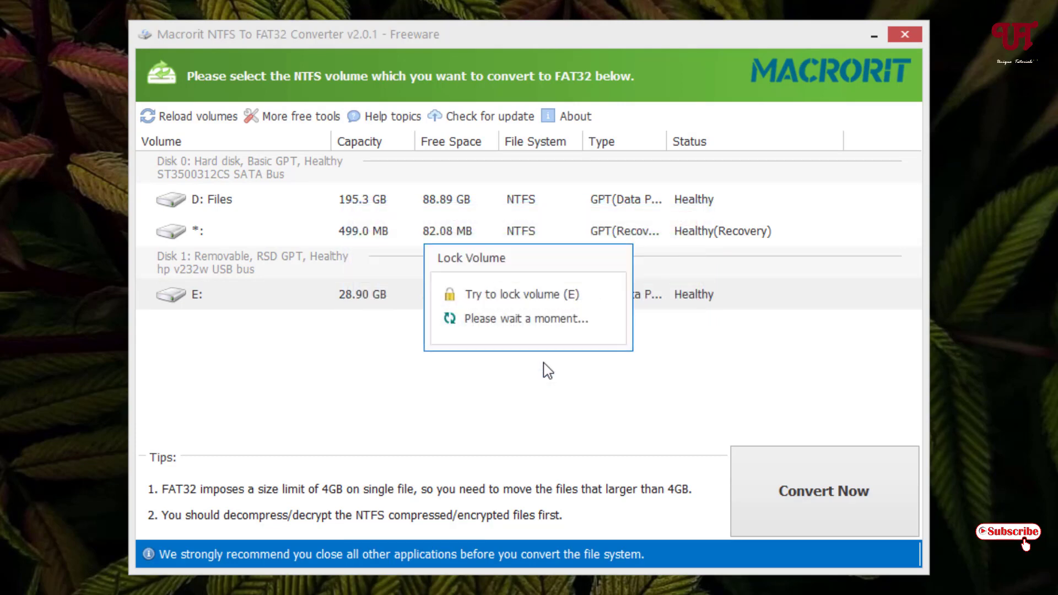
pyautogui.click(823, 491)
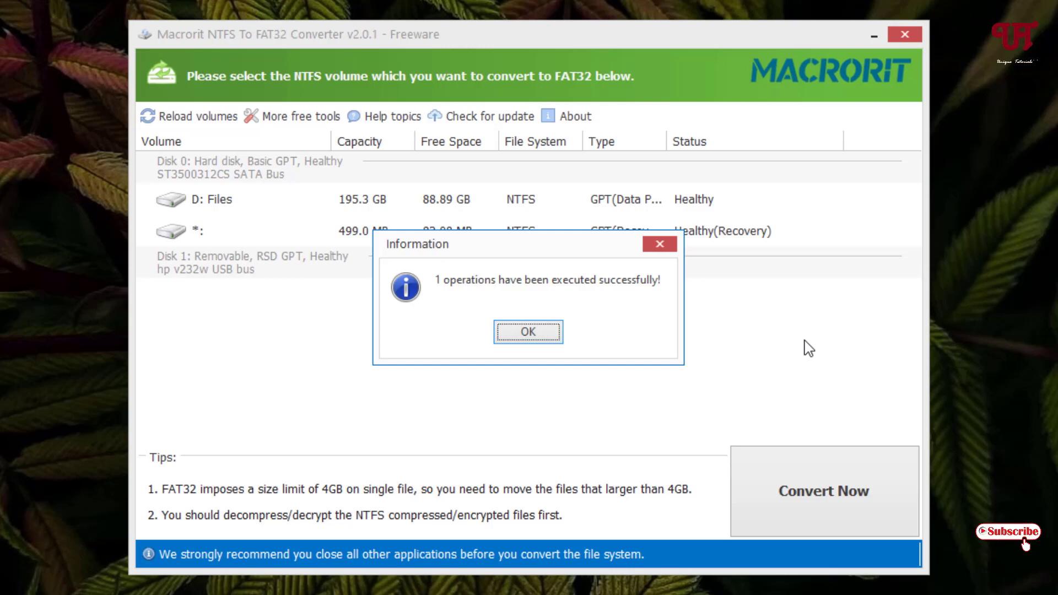
pyautogui.moveTo(606, 306)
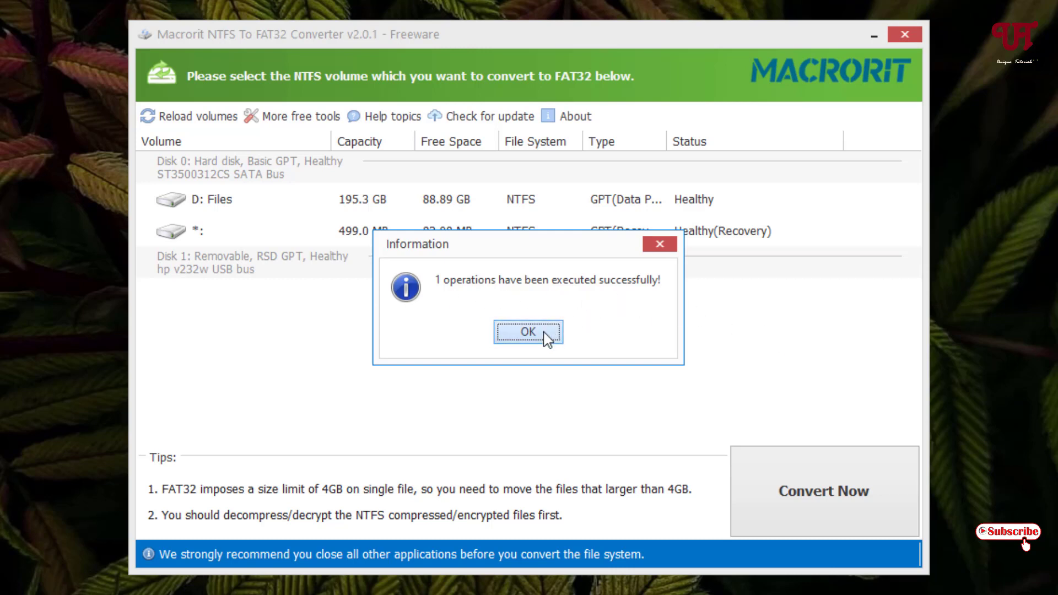
pyautogui.click(528, 331)
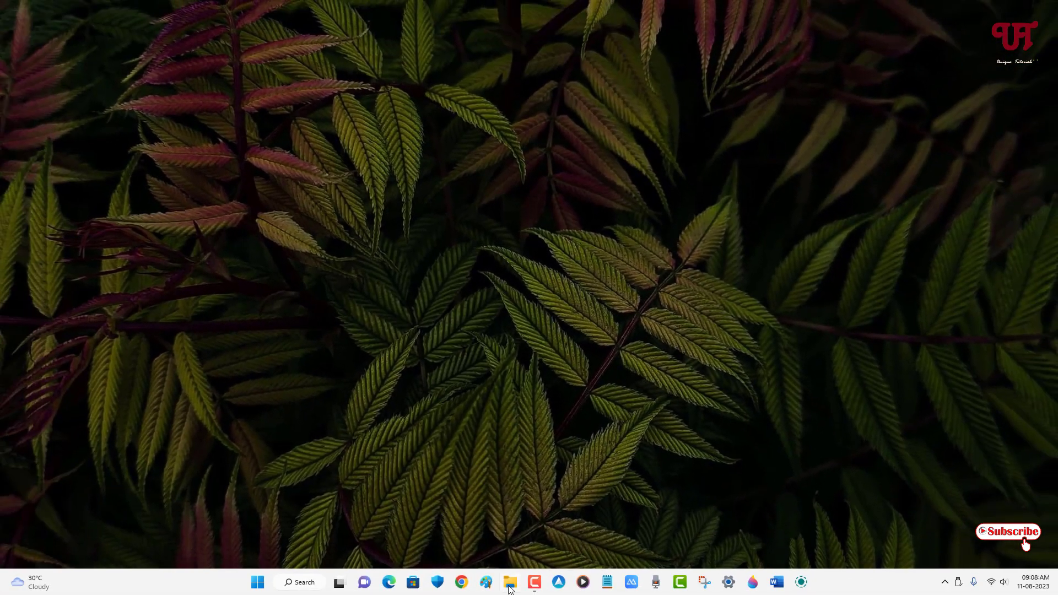
pyautogui.click(509, 582)
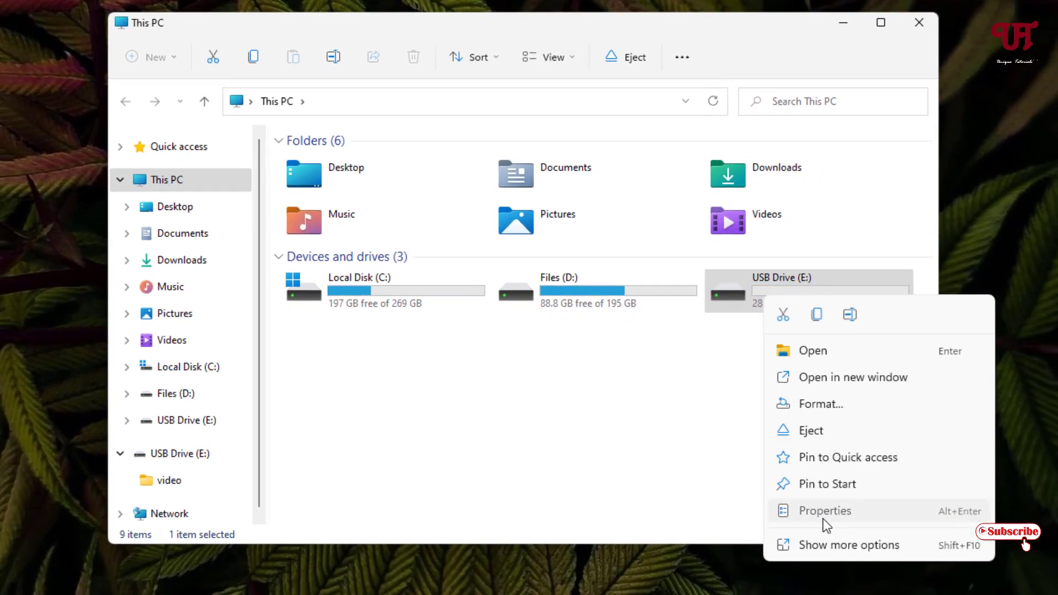
pyautogui.click(824, 510)
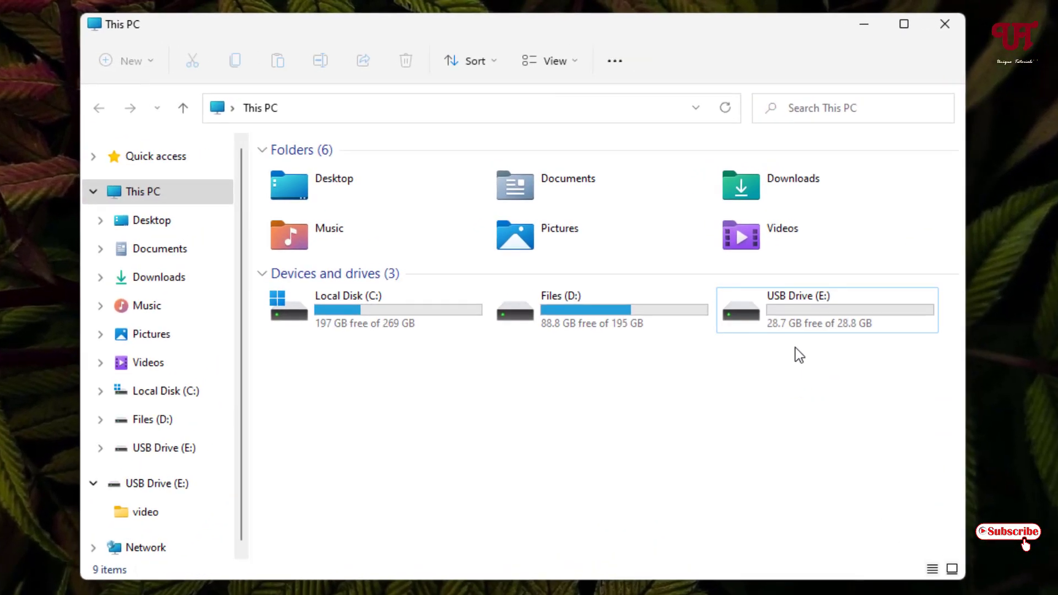
pyautogui.moveTo(796, 313)
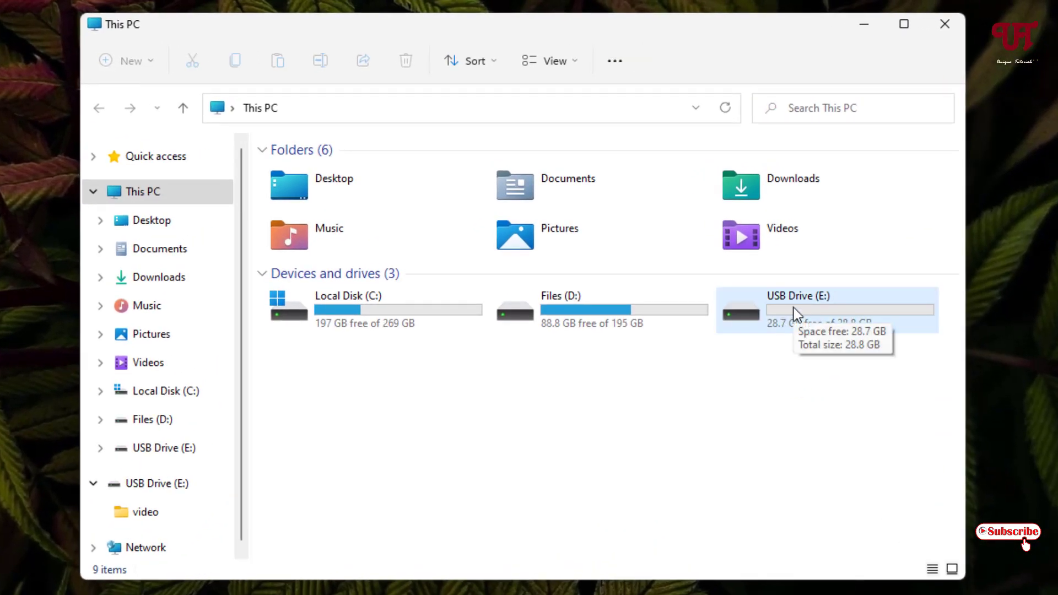
pyautogui.doubleClick(797, 309)
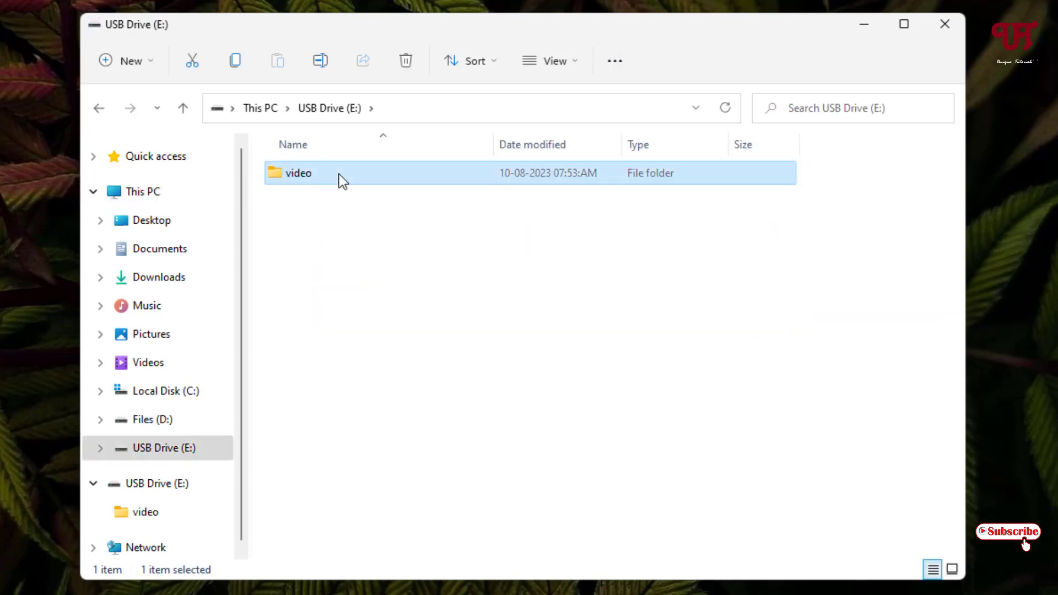
pyautogui.doubleClick(297, 173)
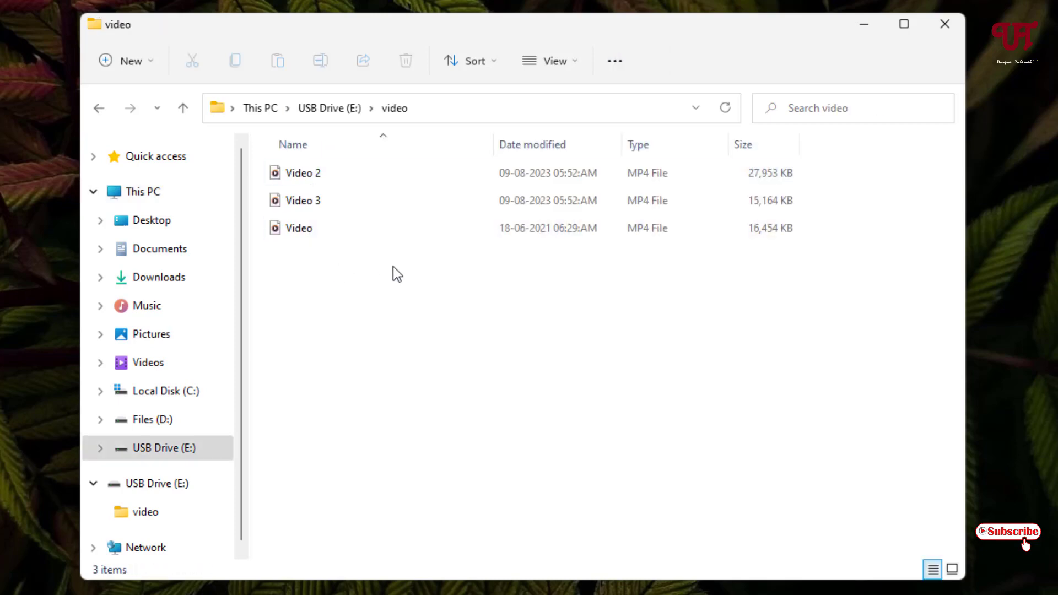
pyautogui.click(944, 24)
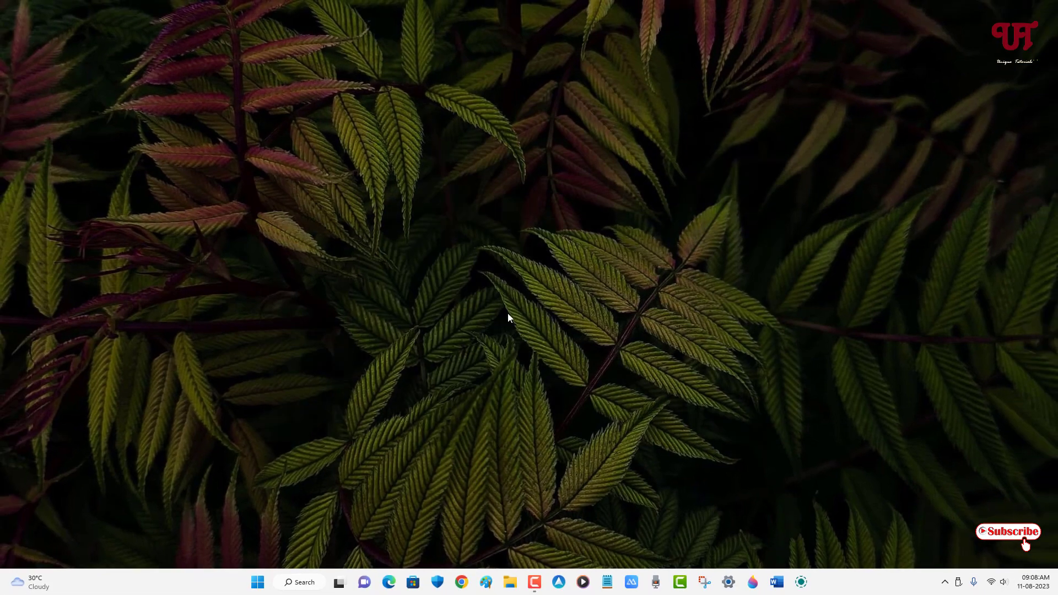
pyautogui.moveTo(488, 329)
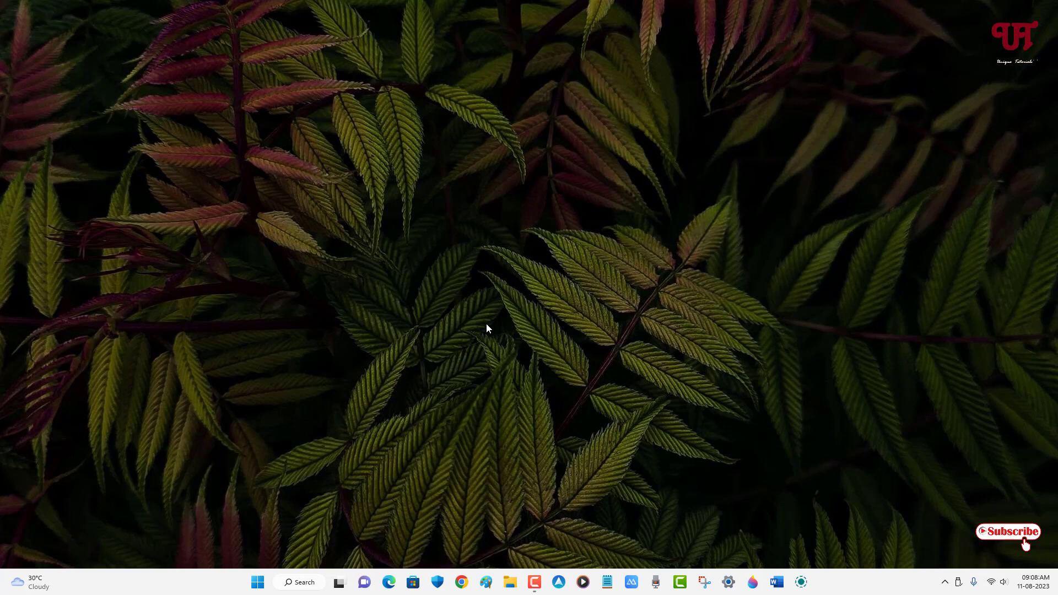
pyautogui.moveTo(499, 321)
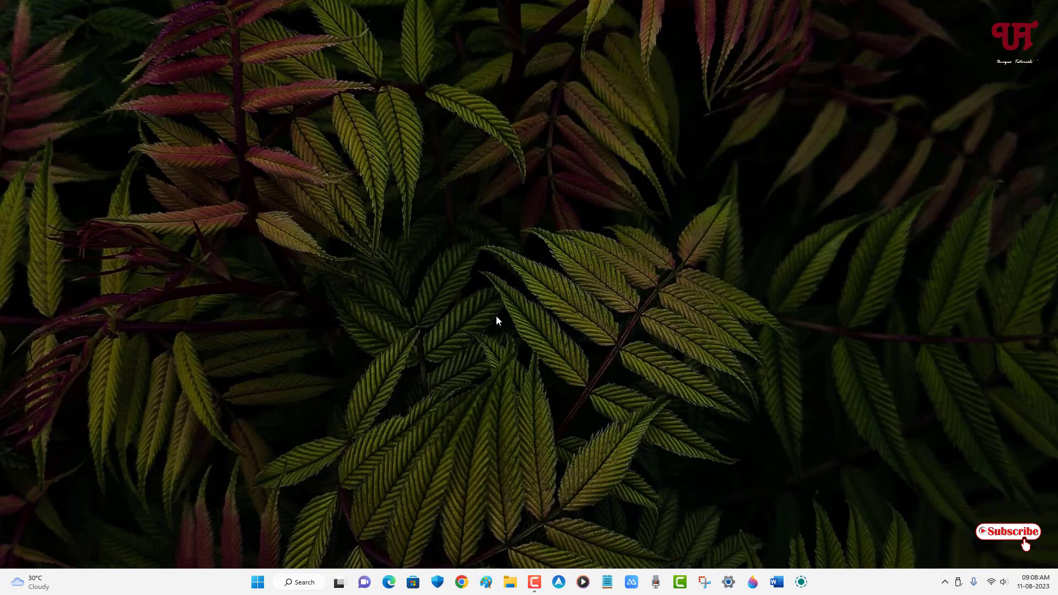
pyautogui.moveTo(500, 320)
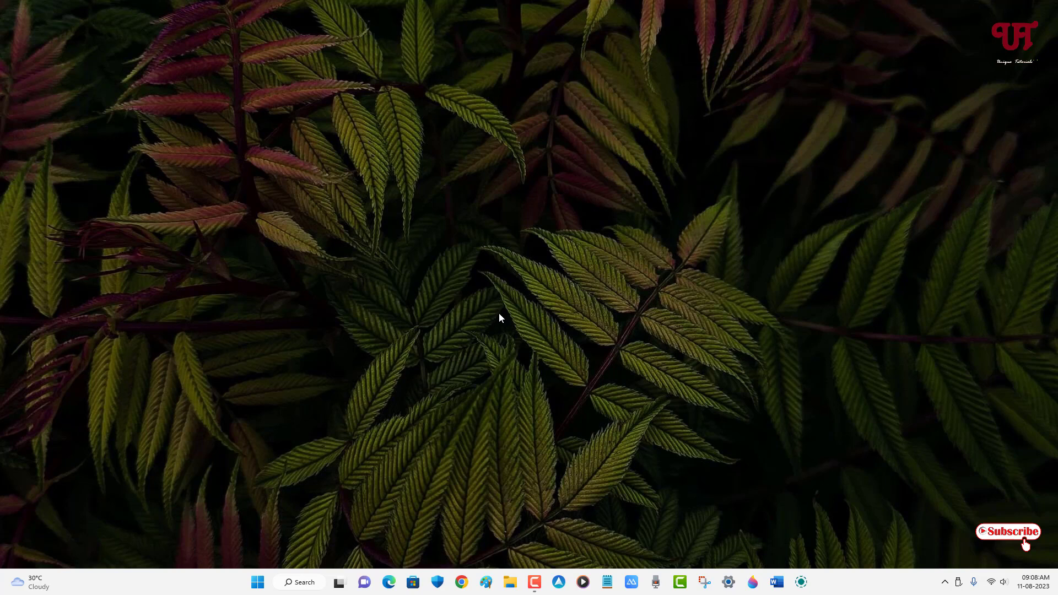
pyautogui.moveTo(492, 291)
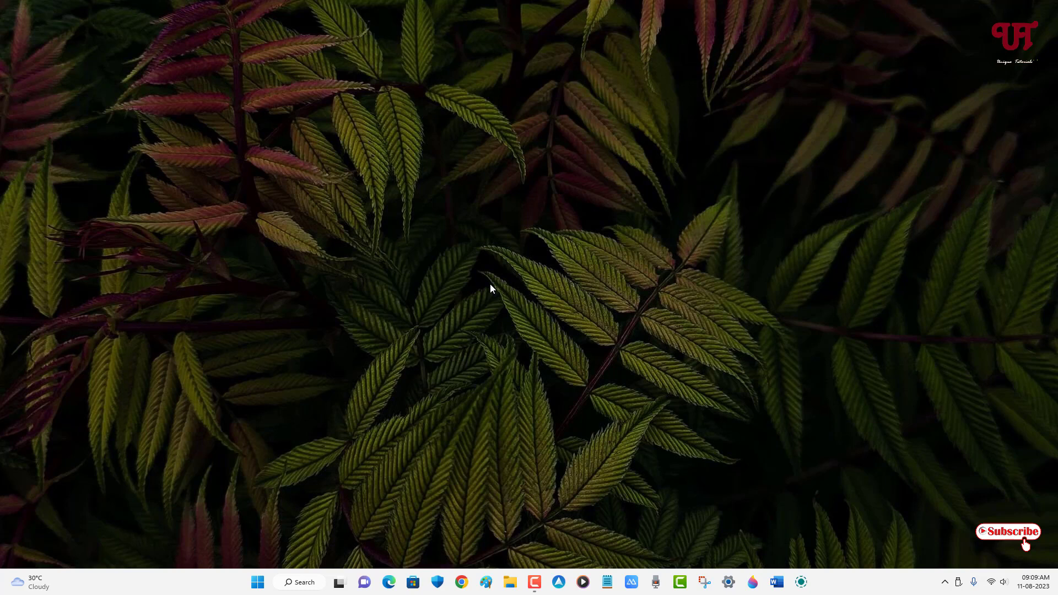